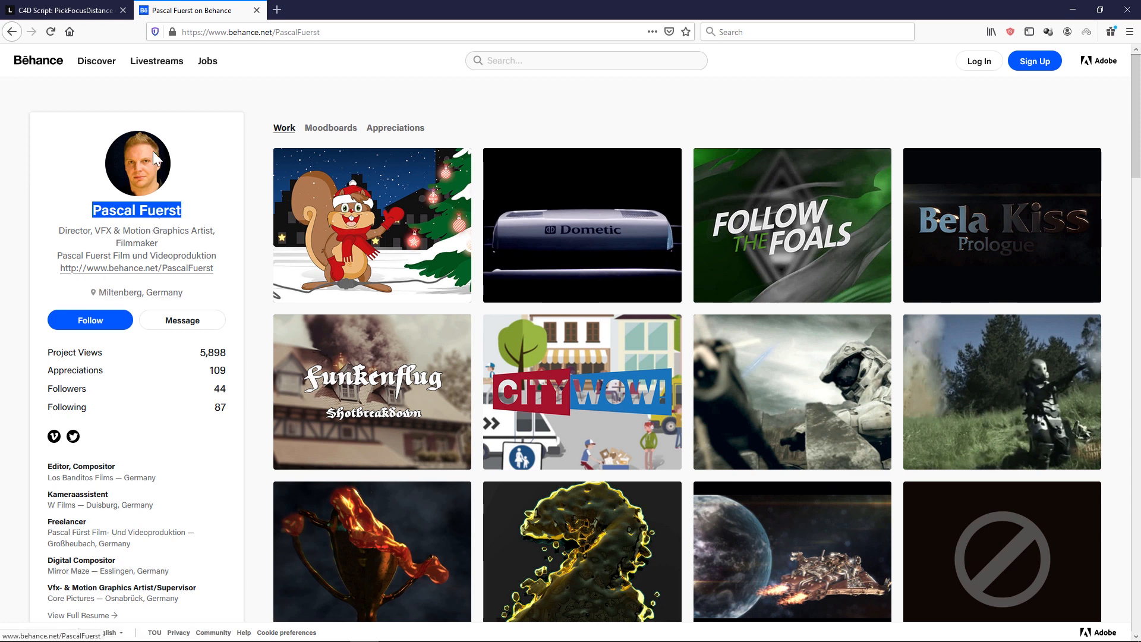
# Switch to the 'C4D Script: PickFocusDistance' page in Firefox and scroll through it
pyautogui.click(66, 10)
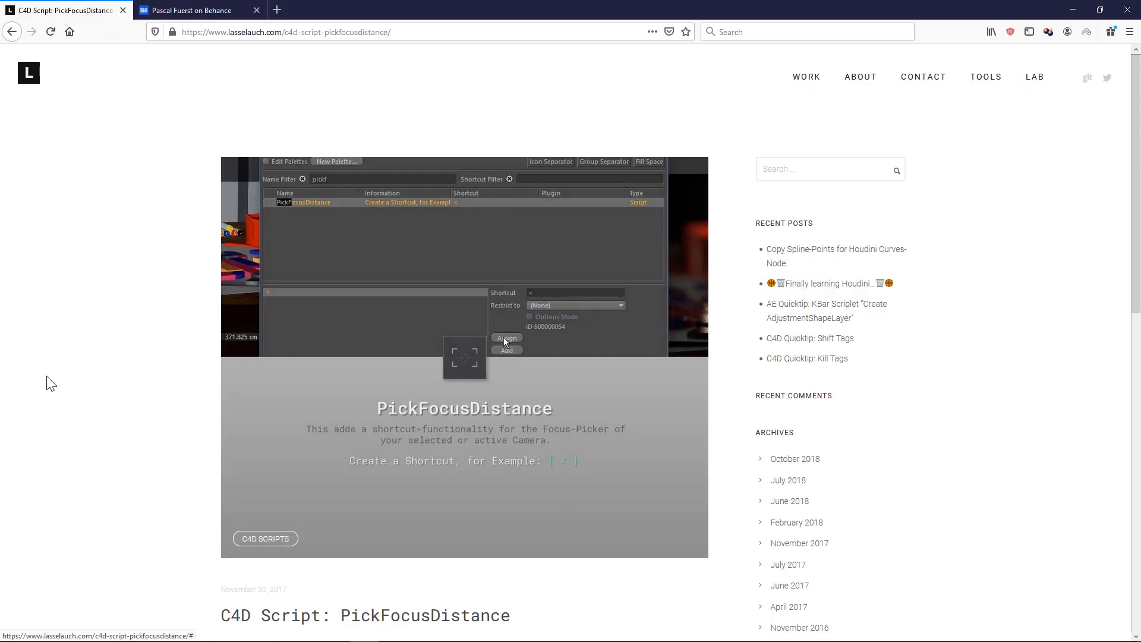
pyautogui.scroll(-3)
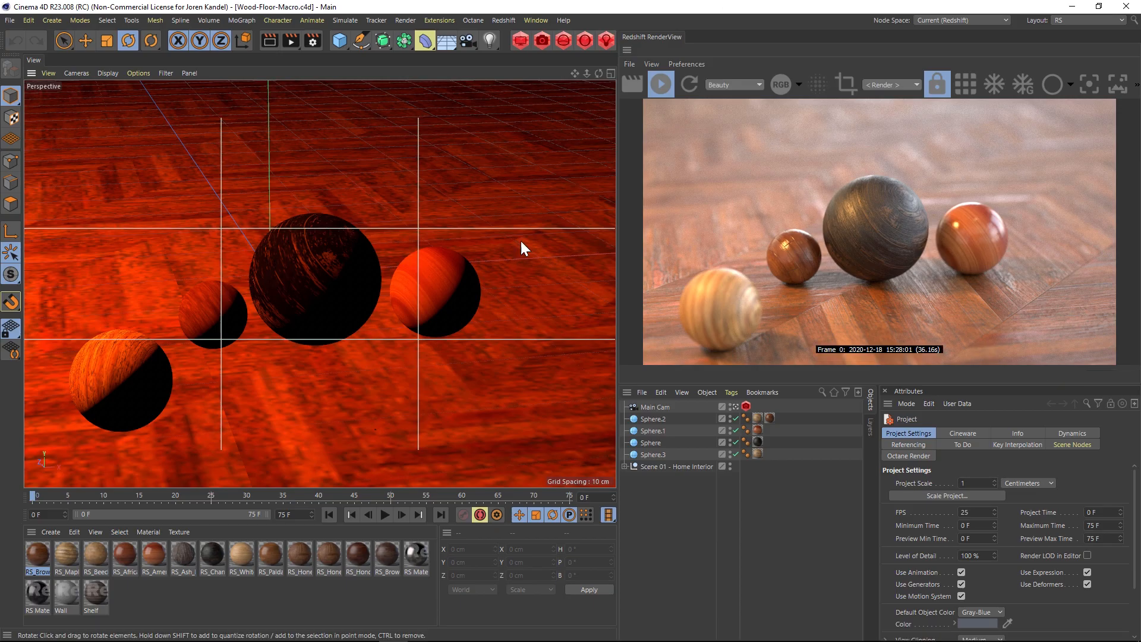
# Select Main Cam and show its Object settings with the Focus Distance field
pyautogui.click(652, 430)
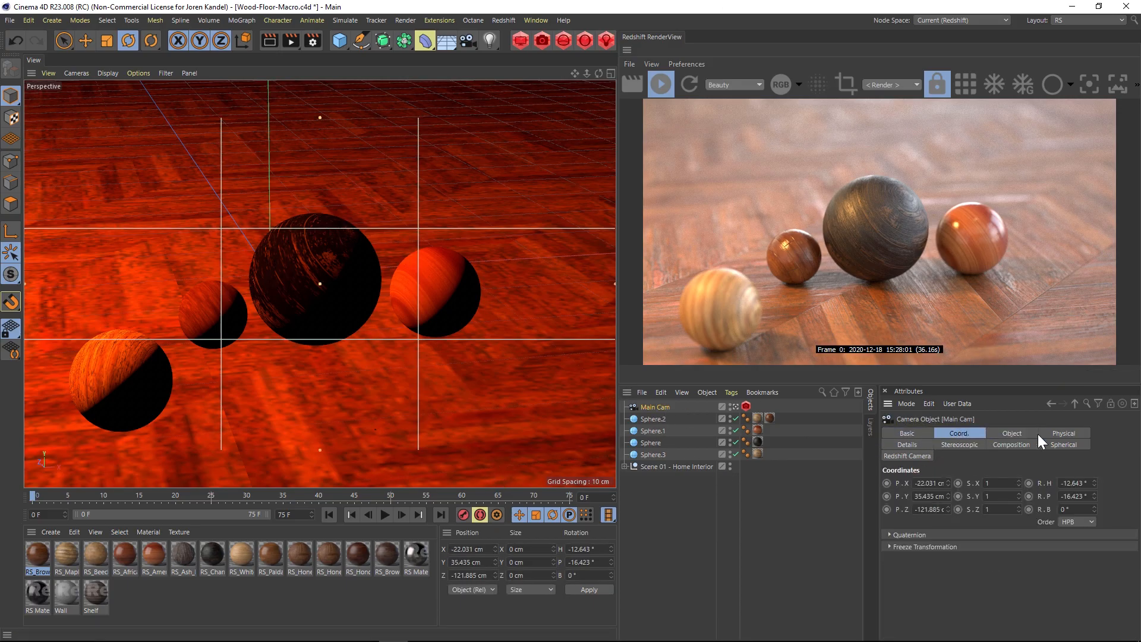
pyautogui.click(1011, 433)
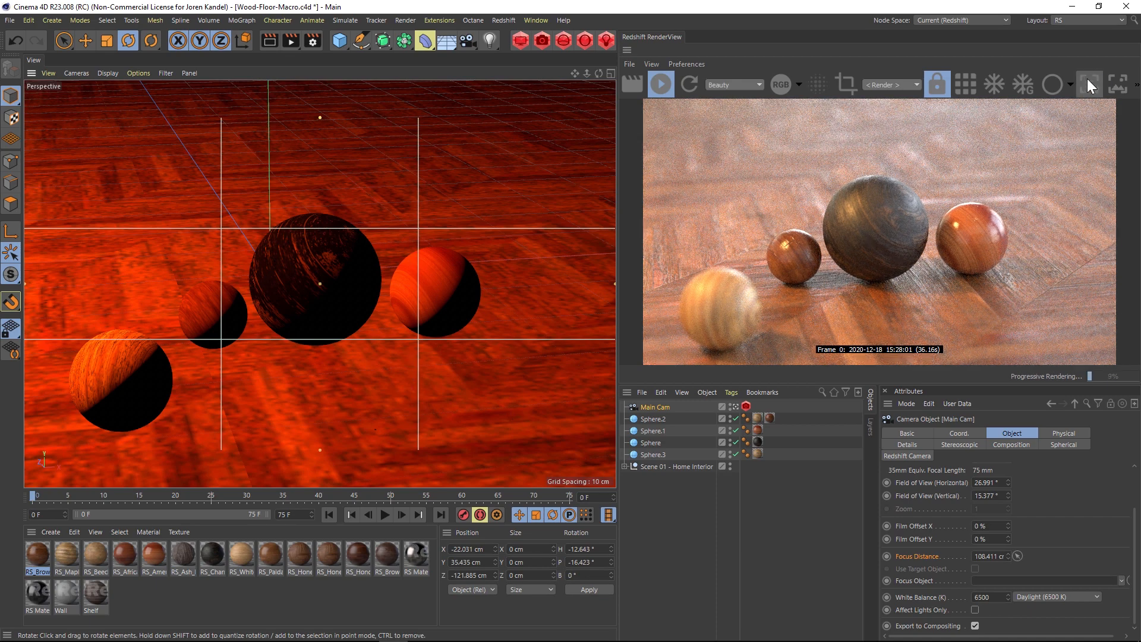
pyautogui.moveTo(1089, 83)
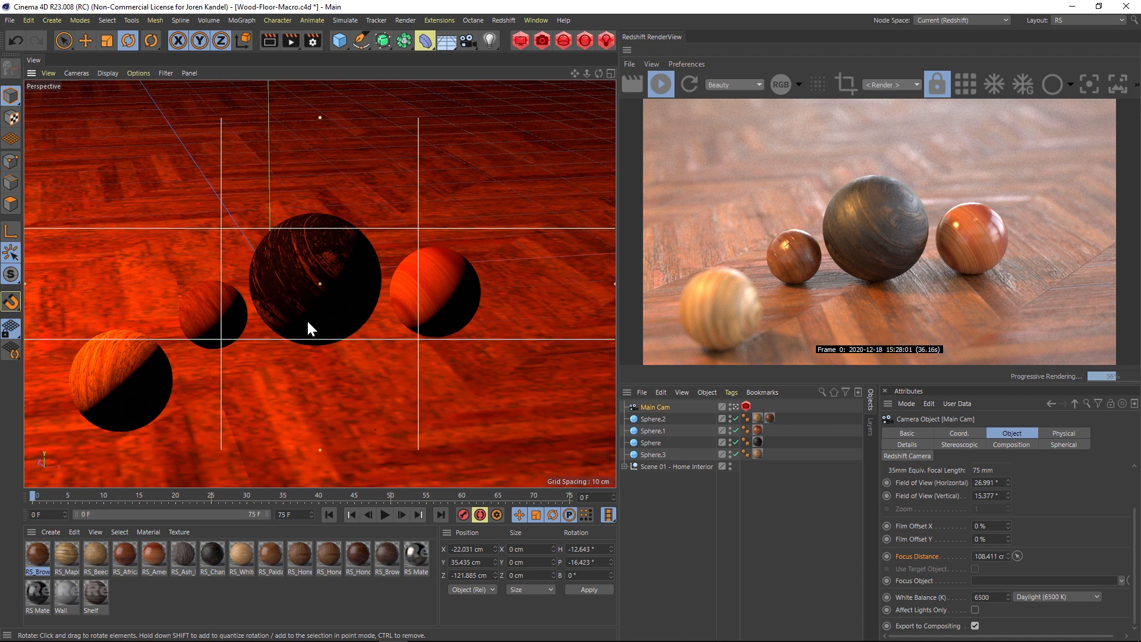
pyautogui.moveTo(939, 547)
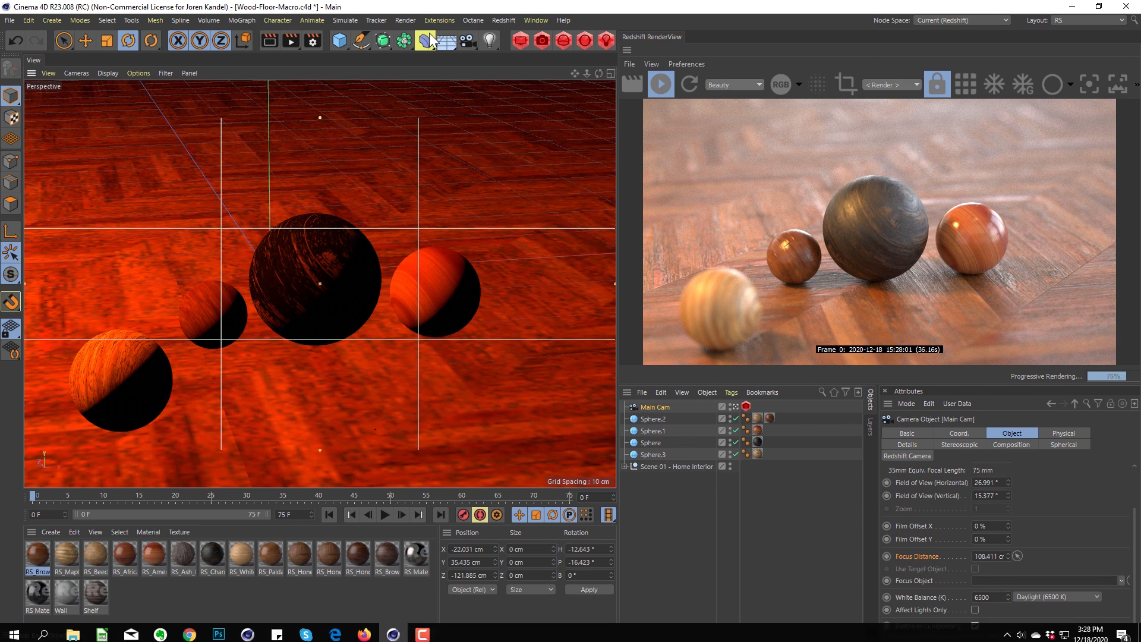
# Browse the Extensions menu's script entries, then switch to another program via the taskbar
pyautogui.click(439, 20)
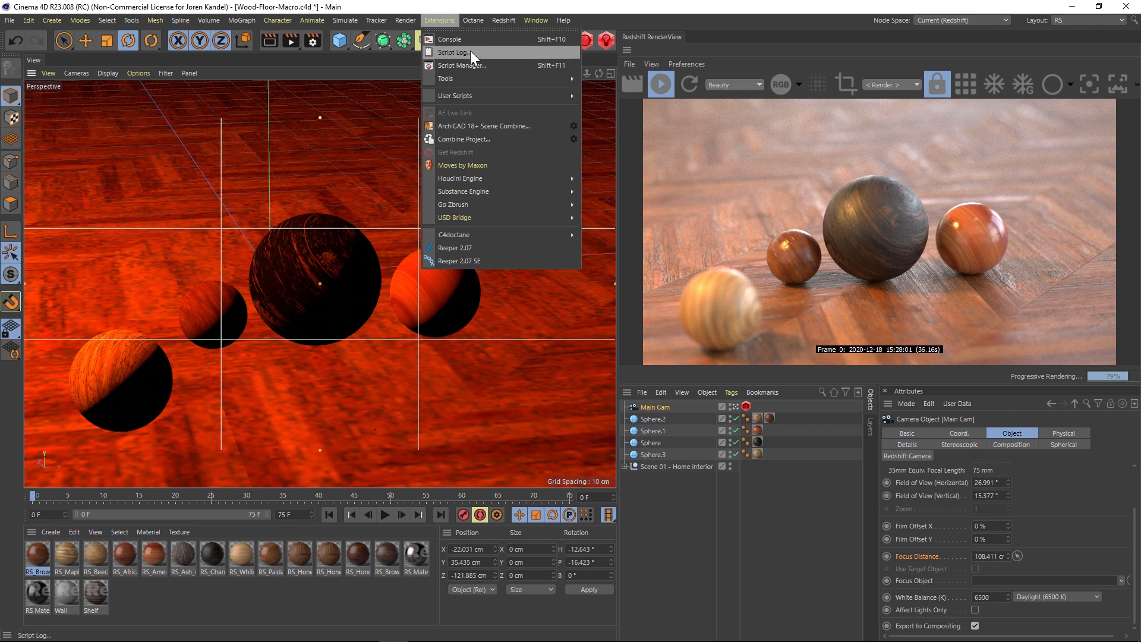
pyautogui.moveTo(449, 39)
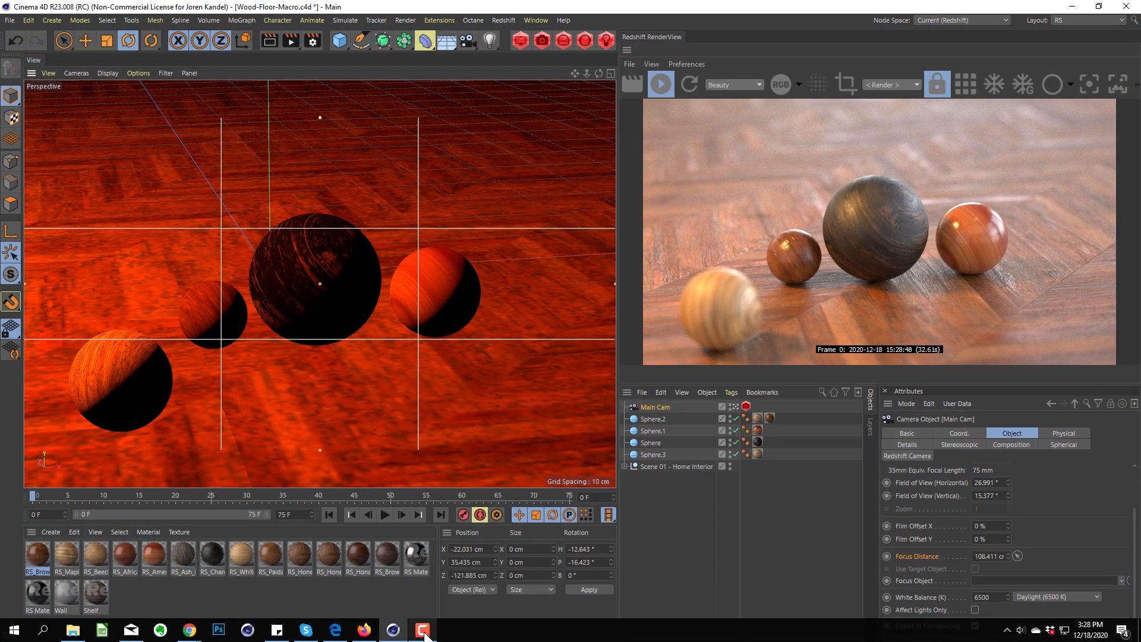
pyautogui.click(423, 630)
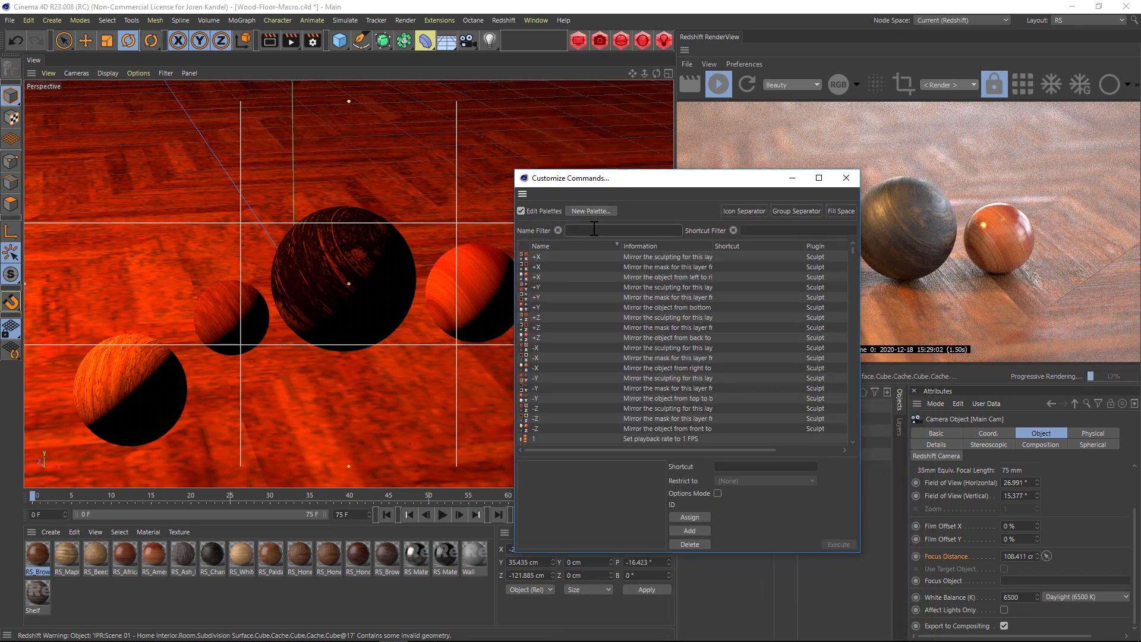
# Filter Customize Commands by 'foc' and select the PickFocusDistance command
pyautogui.write('foc')
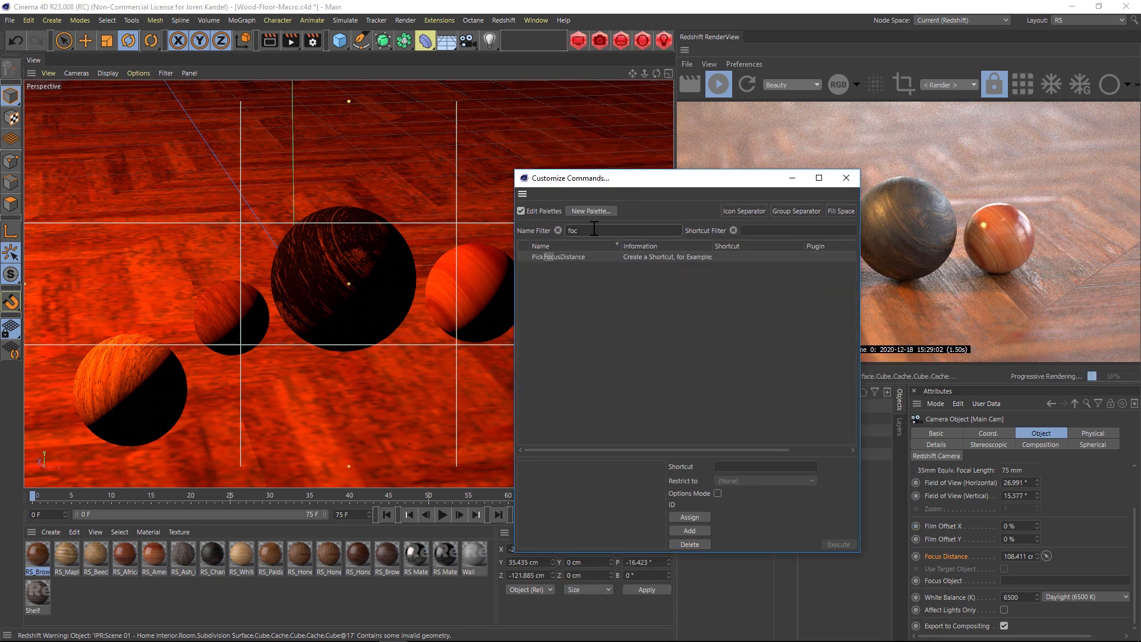
pyautogui.click(558, 256)
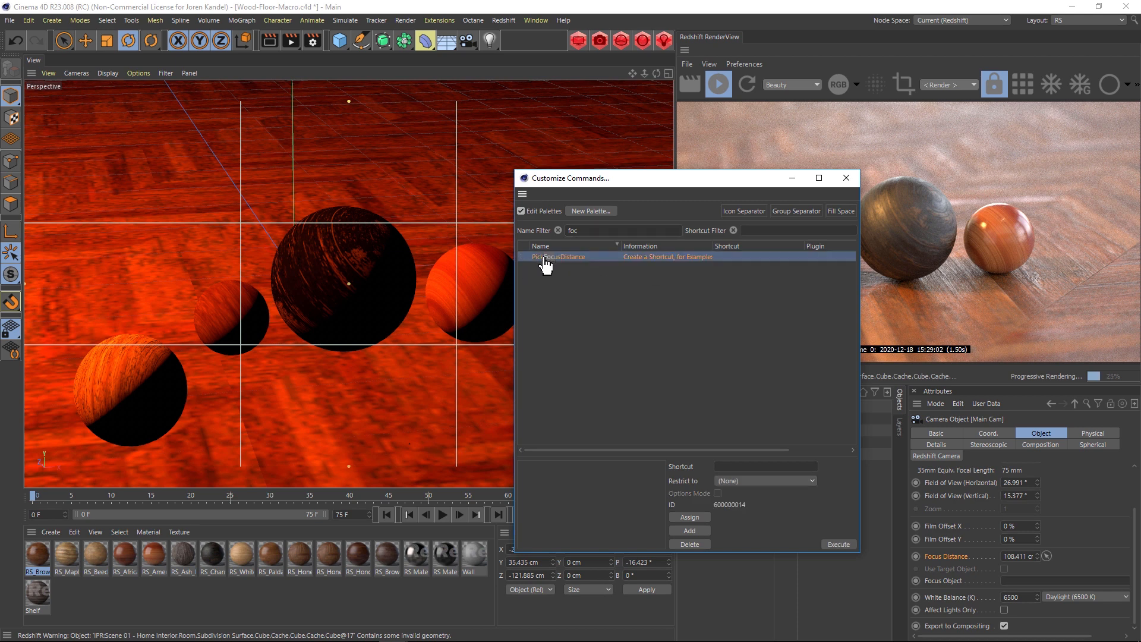
pyautogui.moveTo(670, 476)
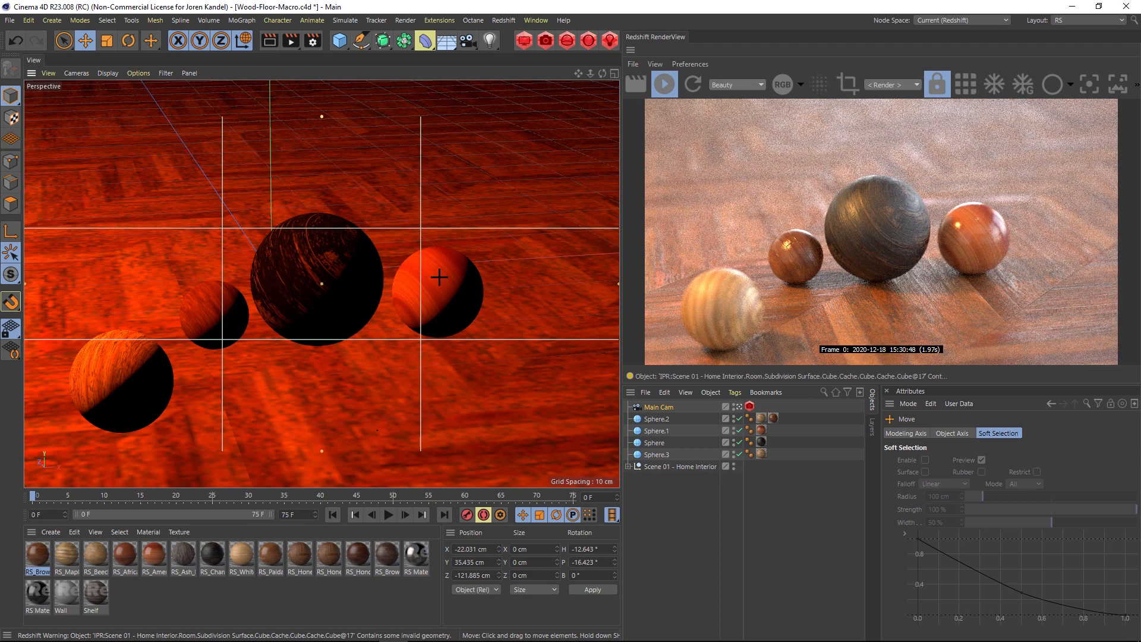
pyautogui.moveTo(392, 357)
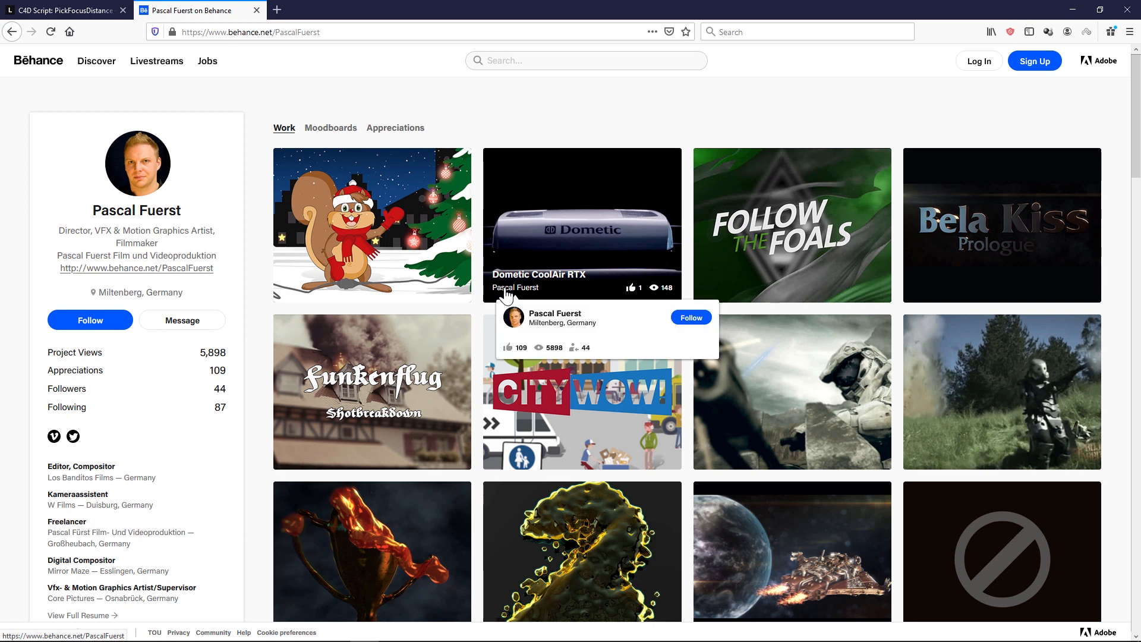
pyautogui.moveTo(1069, 67)
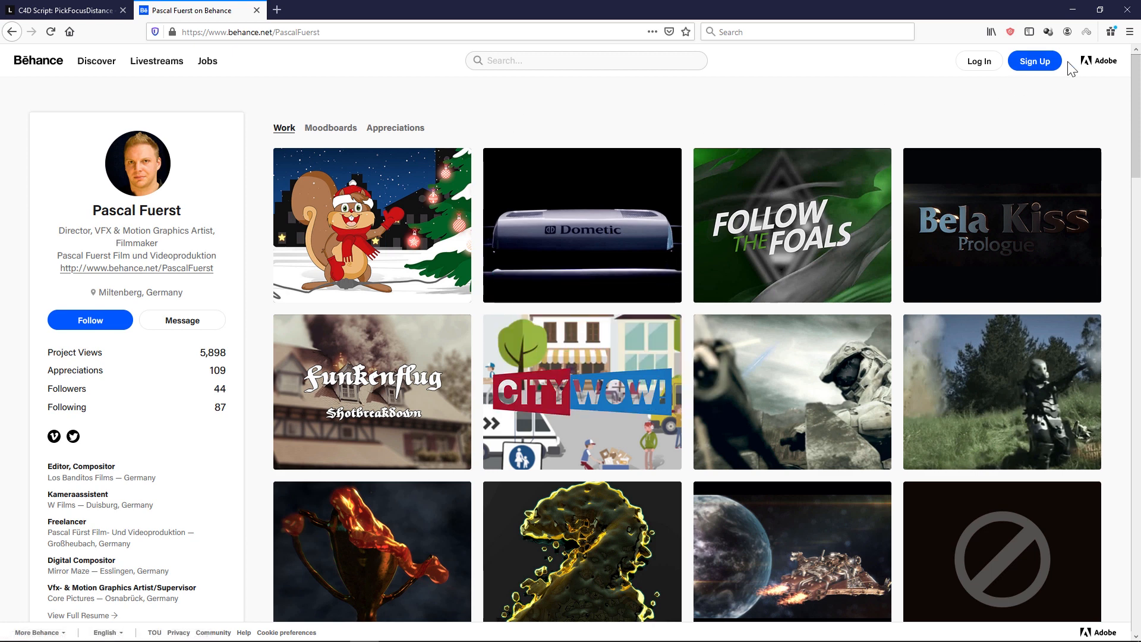